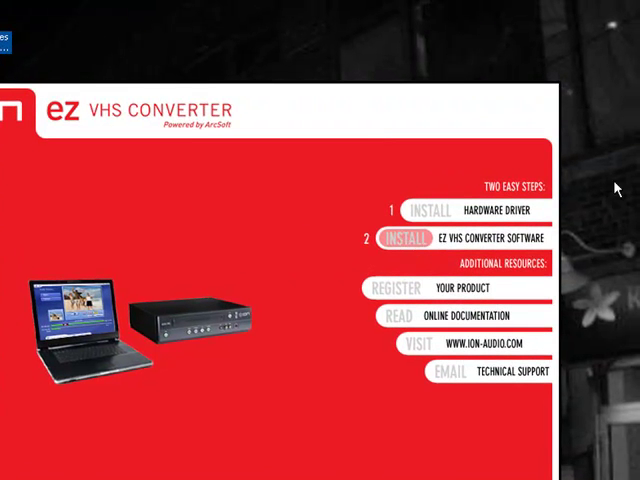
mouse_move(575, 14)
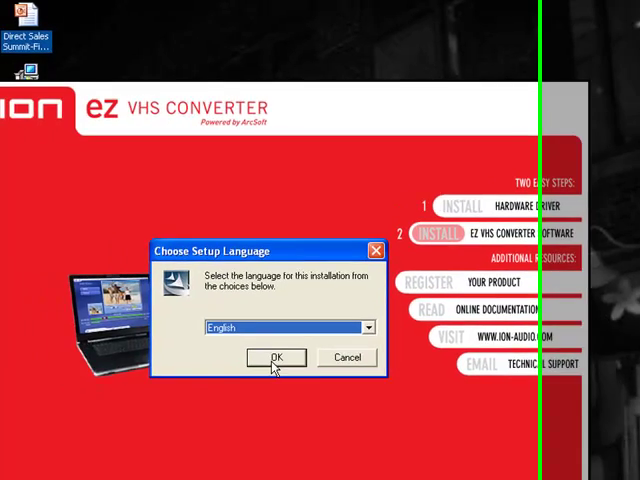
- Start setup in English, pass the welcome and license pages, then go back
left_click(274, 357)
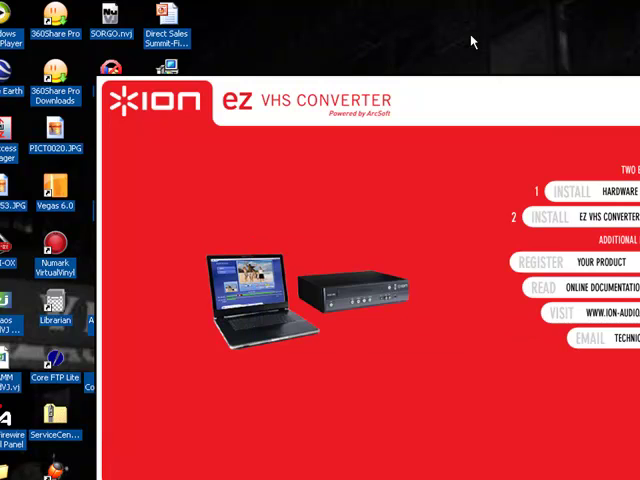
left_click(550, 217)
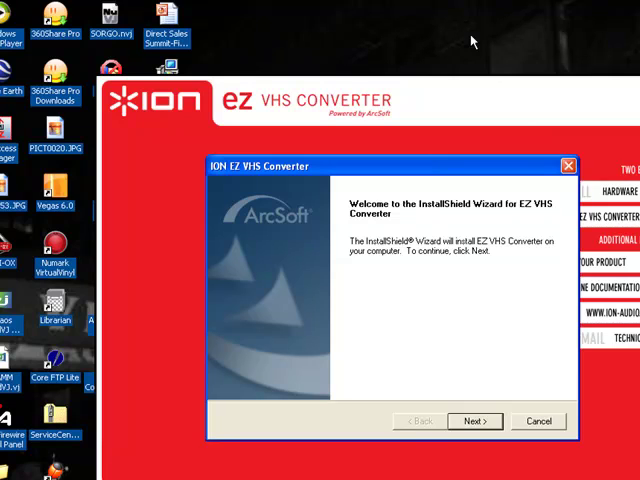
left_click(472, 421)
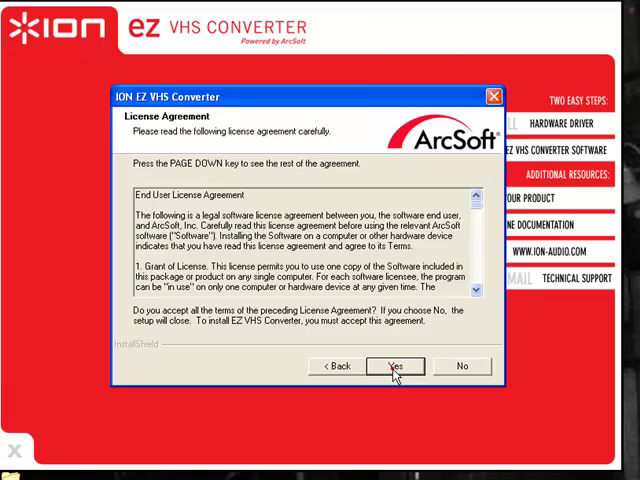
left_click(396, 366)
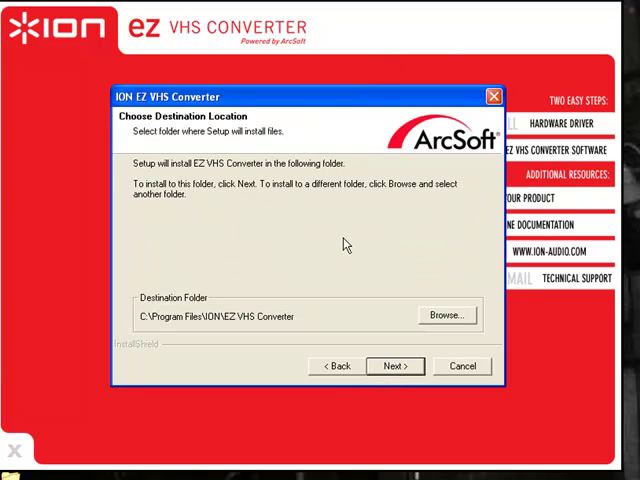
left_click(337, 366)
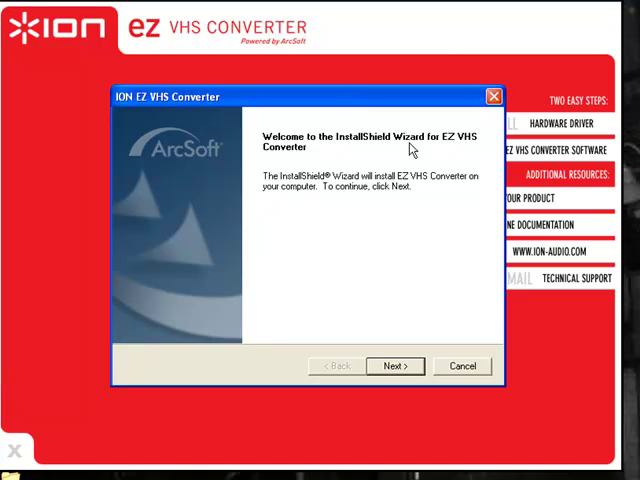
mouse_move(395, 366)
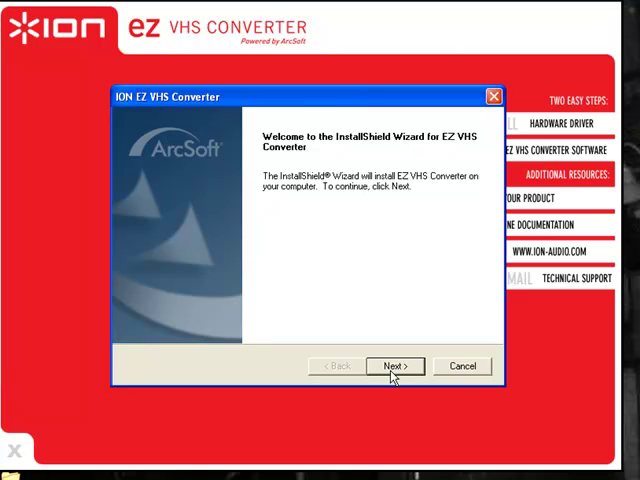
- Pass the welcome page and accept the license agreement again
left_click(395, 365)
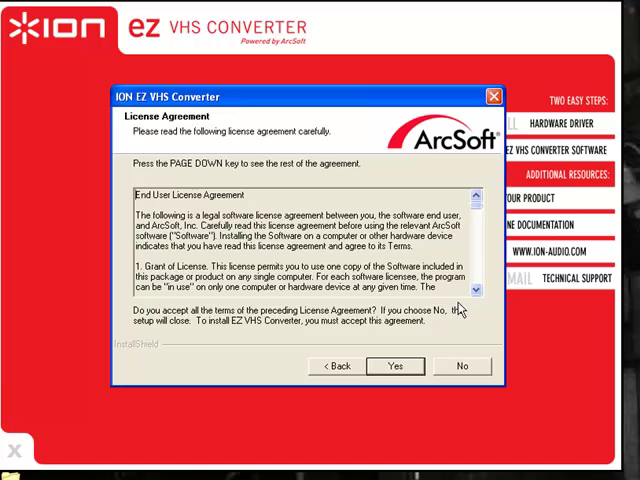
left_click(394, 365)
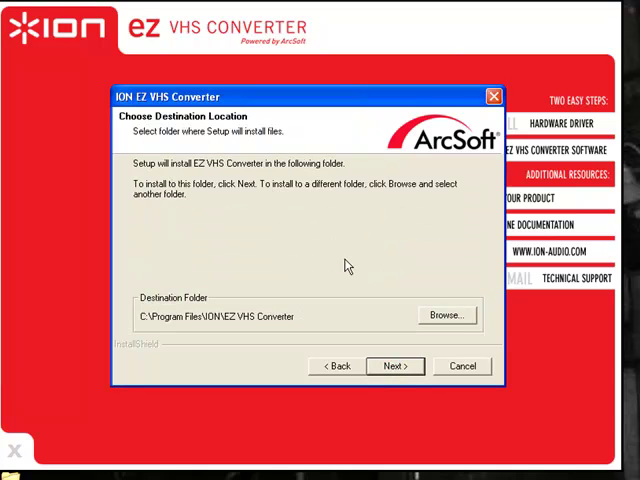
mouse_move(393, 258)
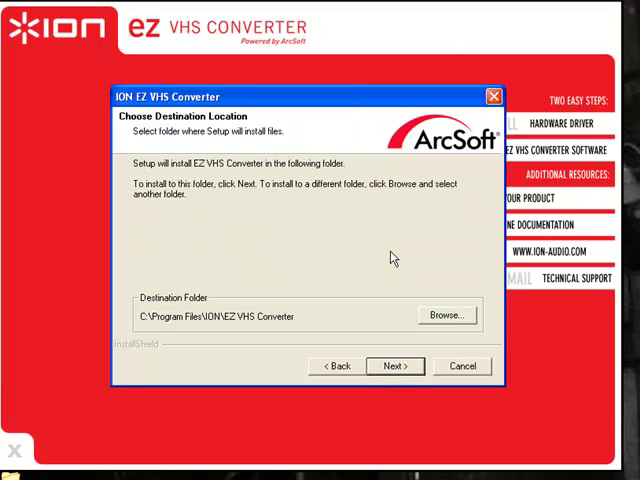
mouse_move(311, 256)
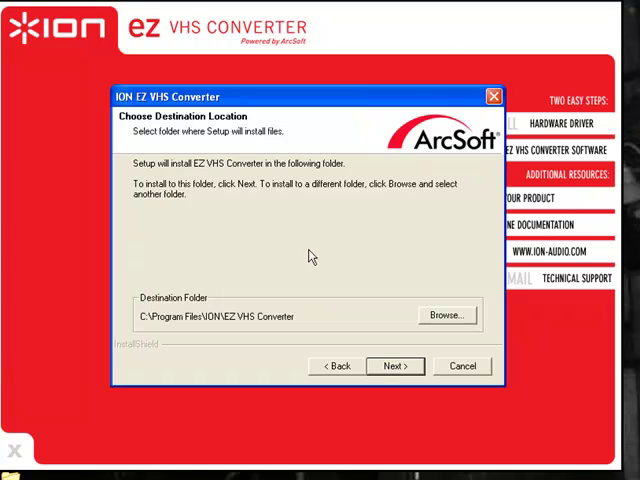
mouse_move(303, 267)
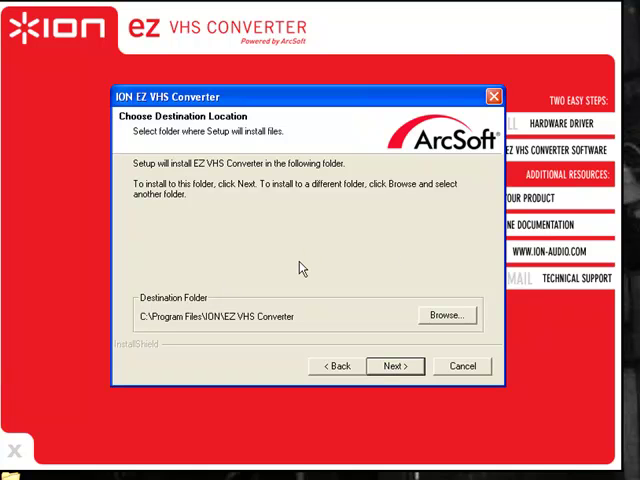
mouse_move(220, 330)
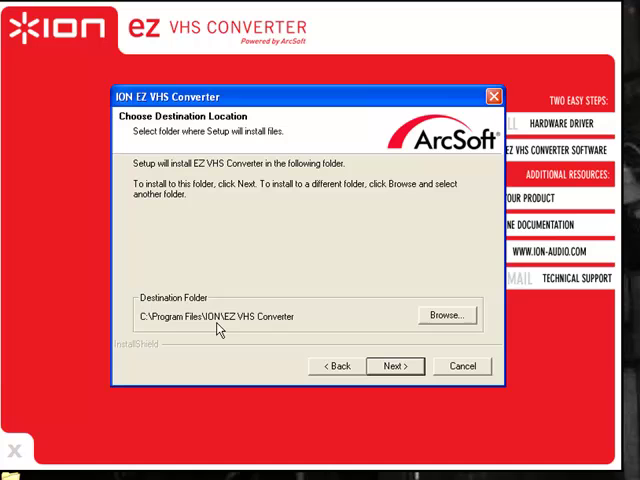
mouse_move(243, 327)
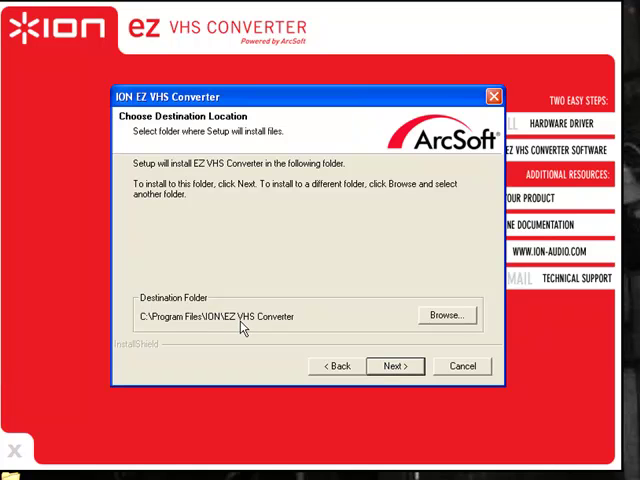
mouse_move(428, 347)
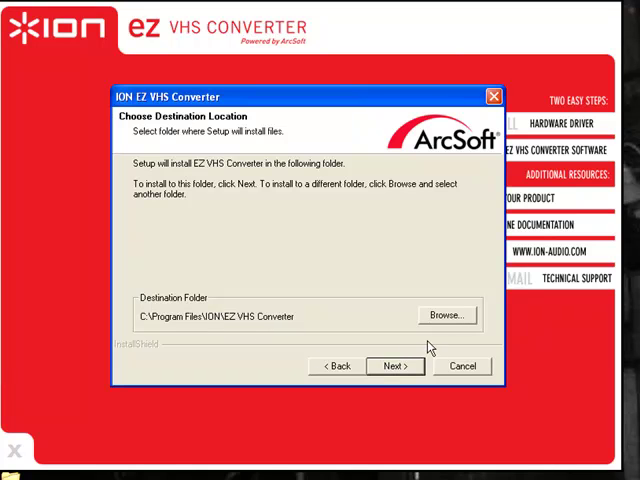
left_click(446, 314)
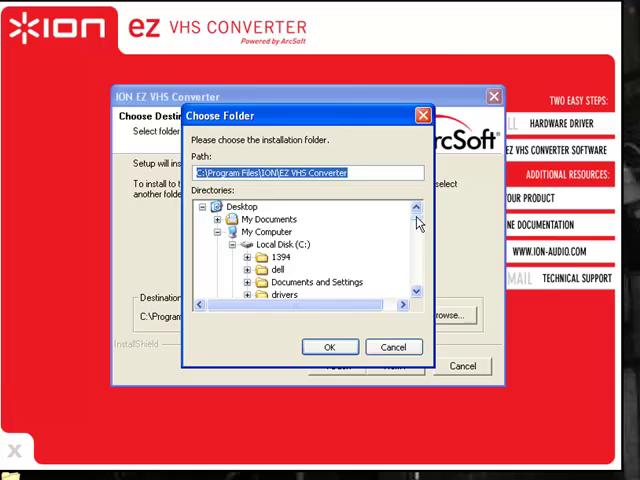
left_click(242, 206)
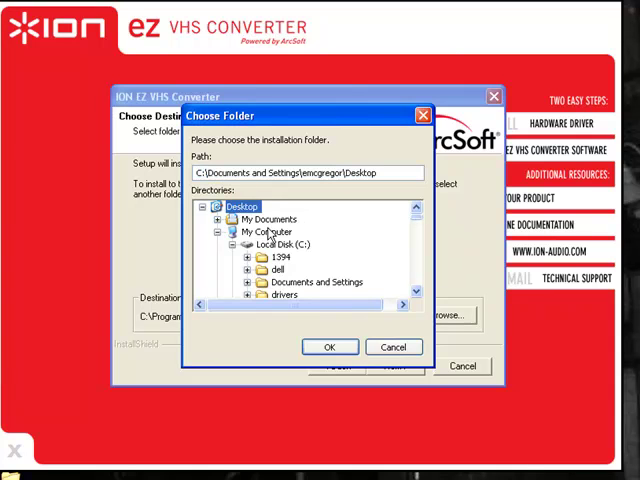
left_click(264, 218)
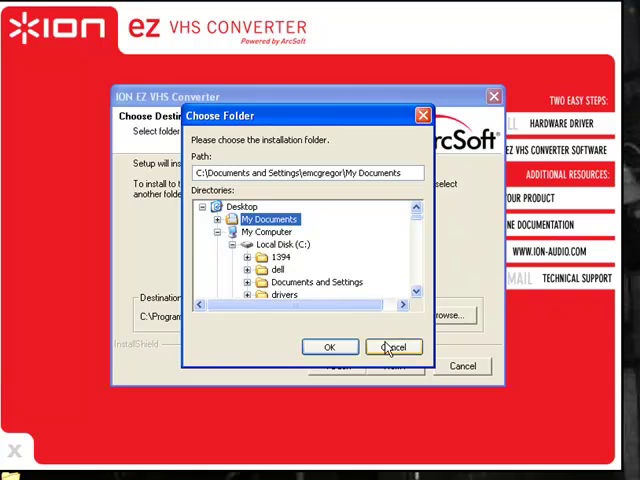
left_click(392, 347)
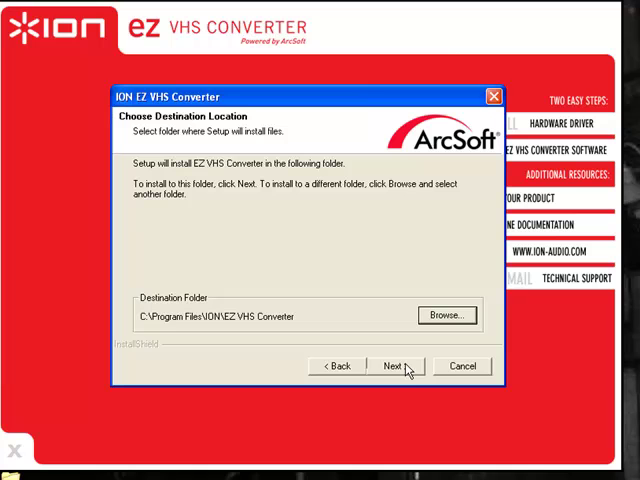
- Accept the default destination and the ION EZ VHS Converter program folder
left_click(397, 365)
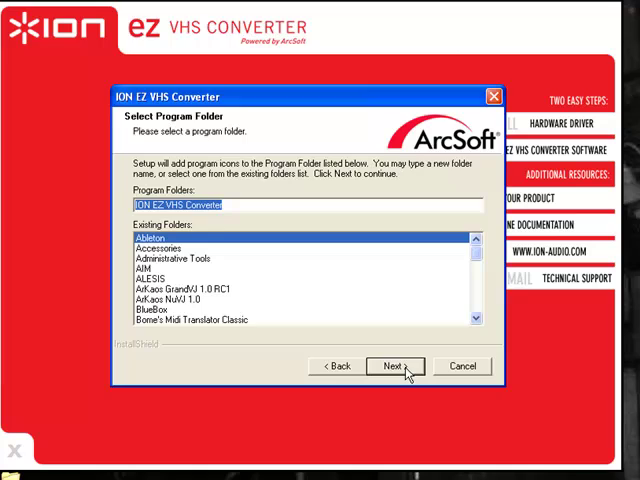
left_click(397, 365)
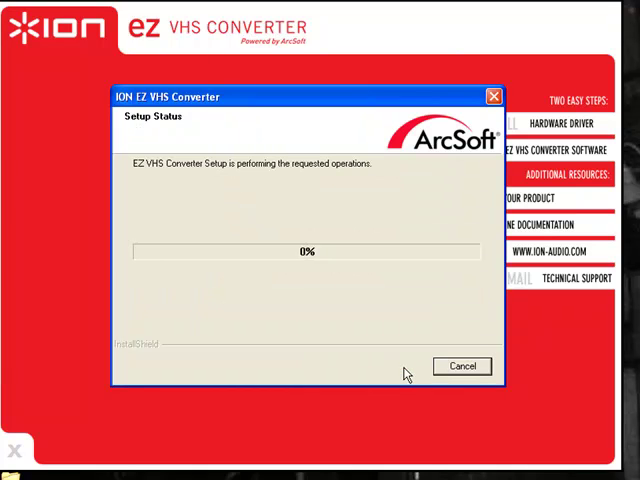
mouse_move(322, 343)
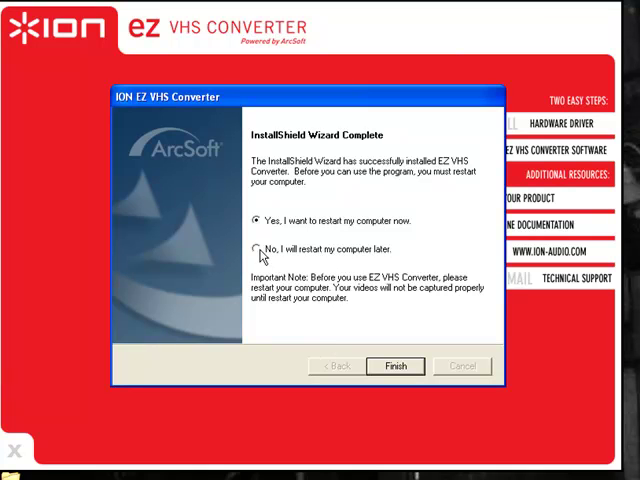
- Choose 'No, I will restart my computer later' on the Wizard Complete page
left_click(251, 249)
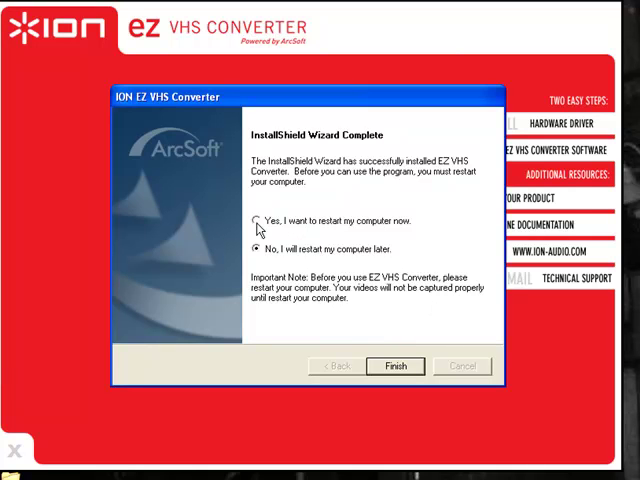
left_click(252, 221)
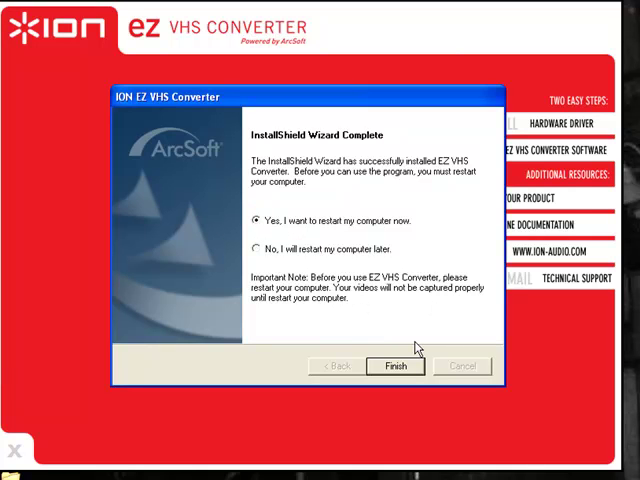
mouse_move(253, 249)
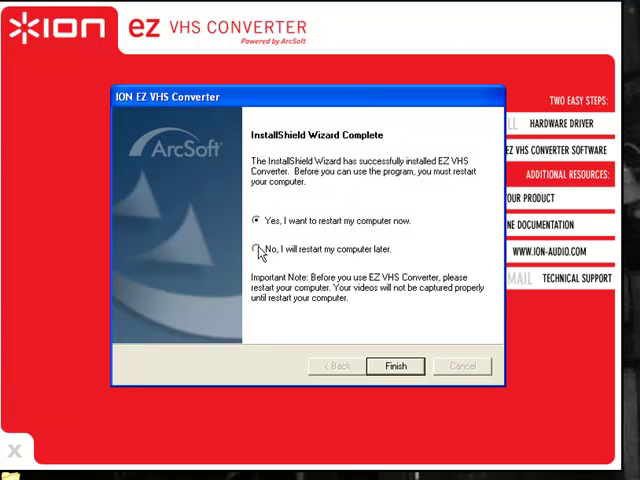
left_click(252, 249)
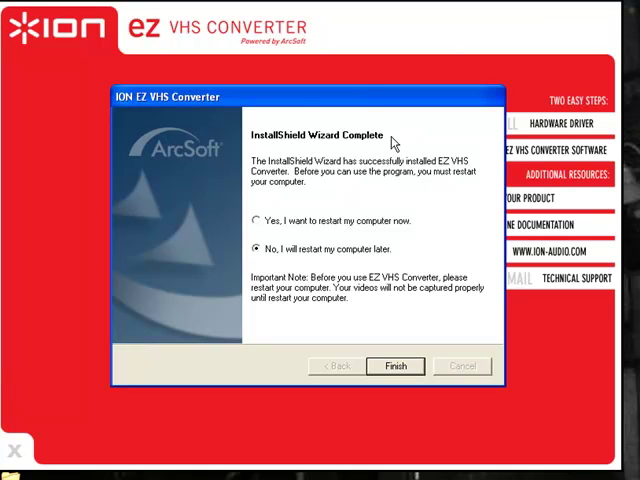
mouse_move(382, 428)
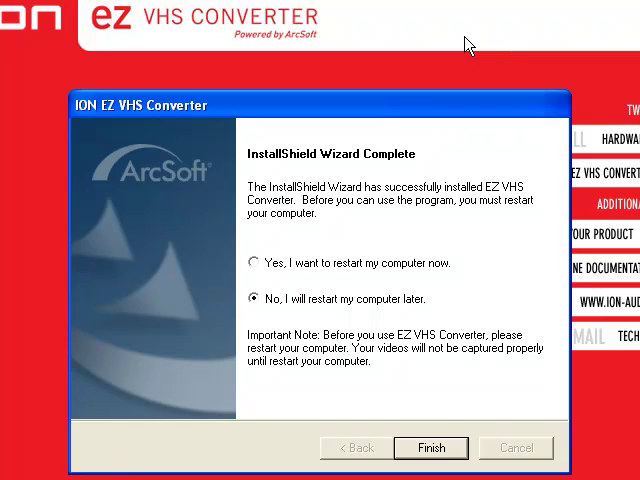
mouse_move(483, 451)
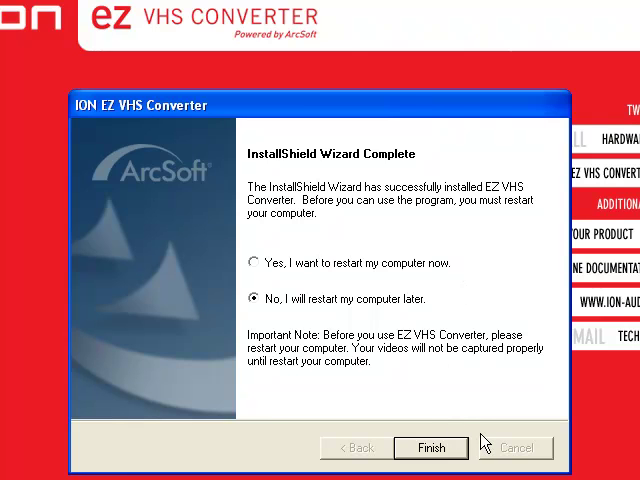